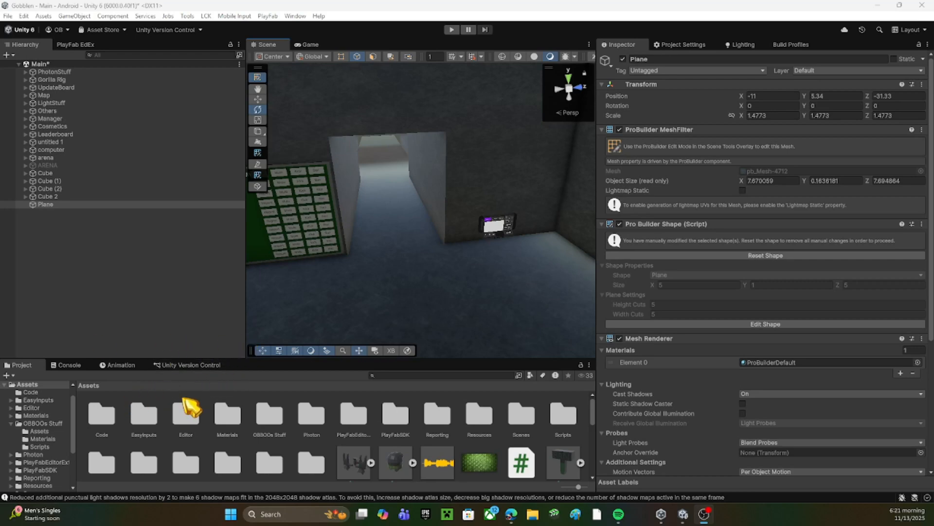
# Show the PlayFabEditorExtensions asset folder in the Inspector
pyautogui.click(352, 413)
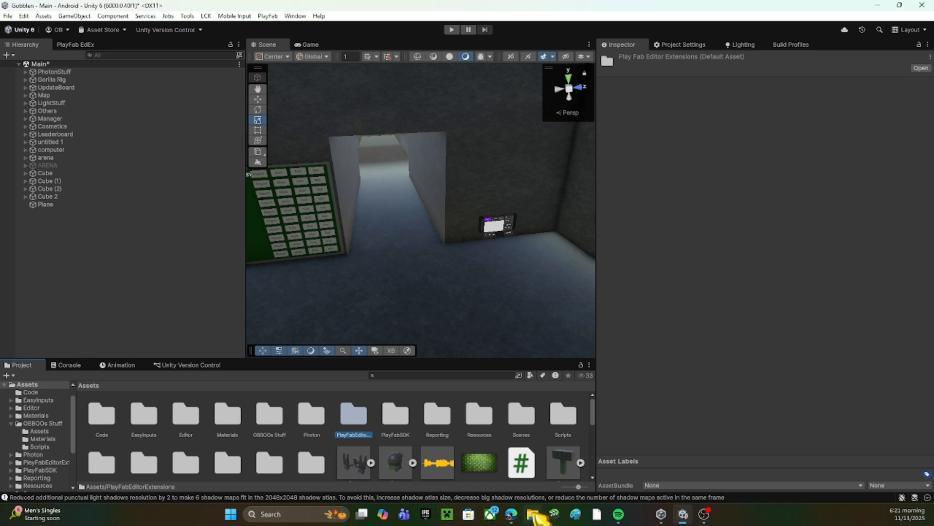
pyautogui.moveTo(532, 514)
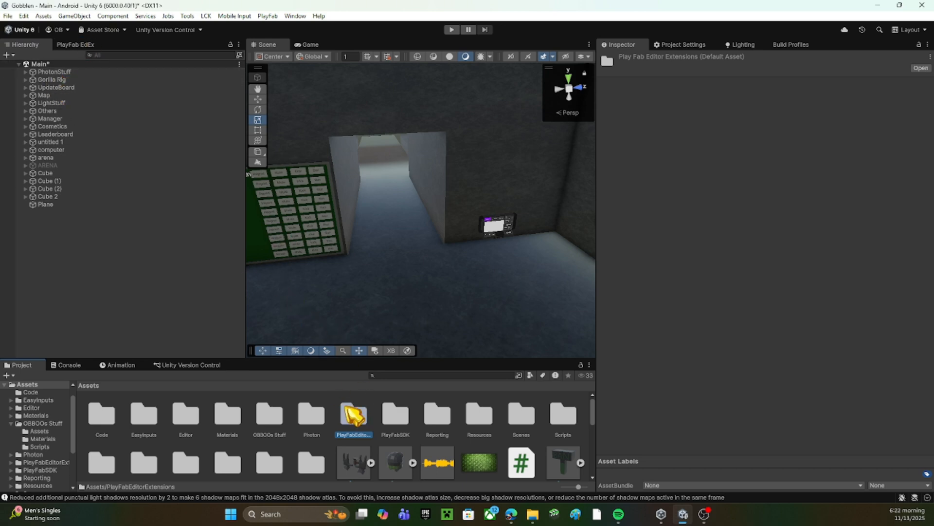
# Confirm in the PlayFab EdEx panel that the installed SDK is up to date, then return to Settings
pyautogui.click(75, 44)
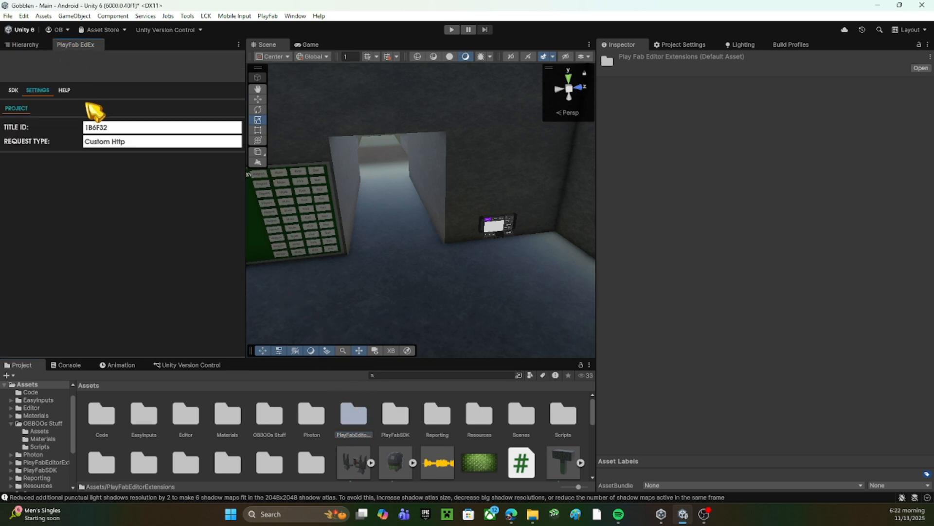
pyautogui.click(12, 90)
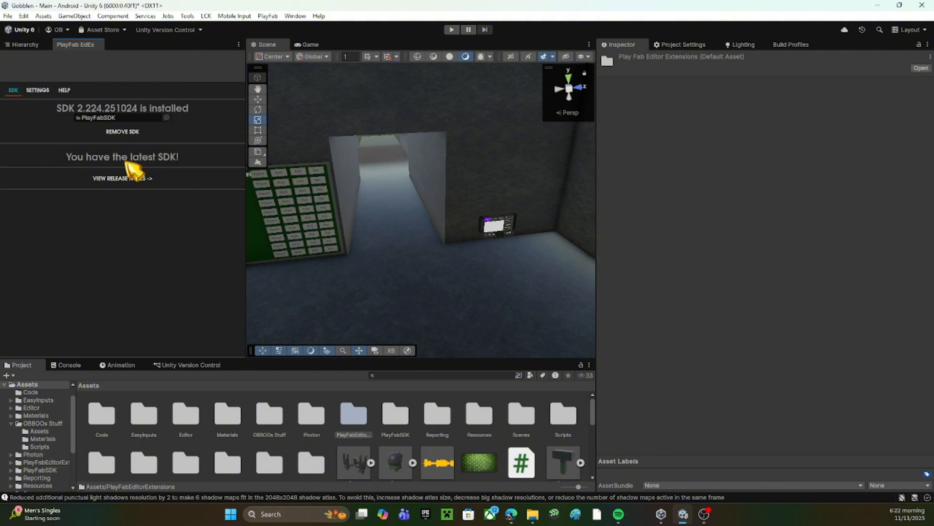
pyautogui.moveTo(41, 81)
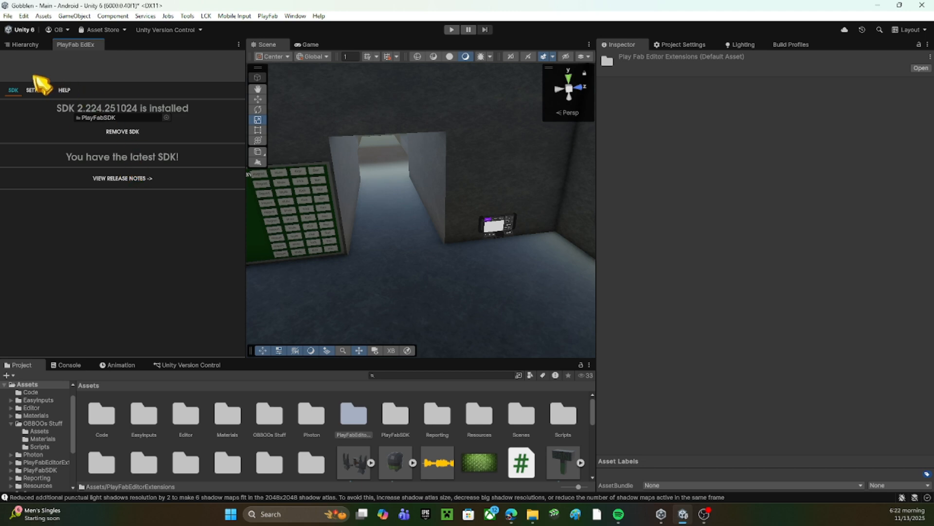
pyautogui.click(37, 90)
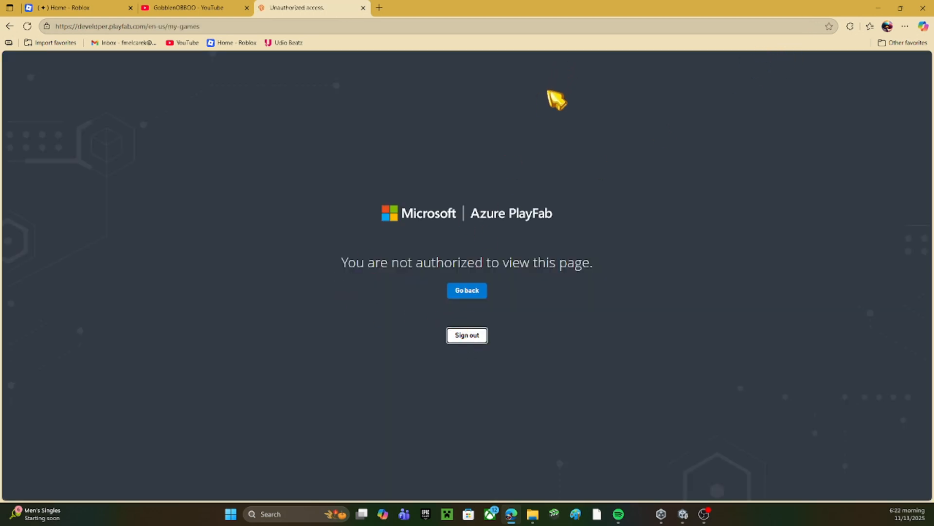
pyautogui.moveTo(466, 334)
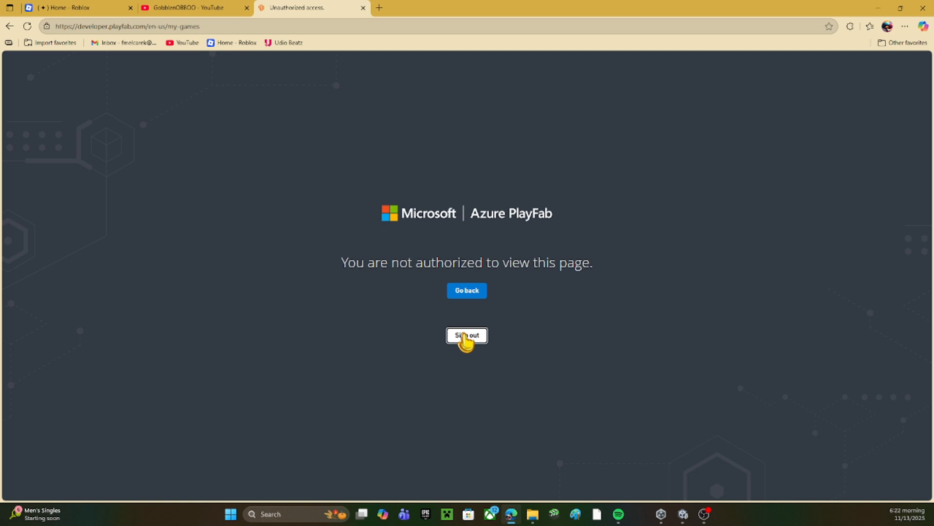
pyautogui.moveTo(456, 10)
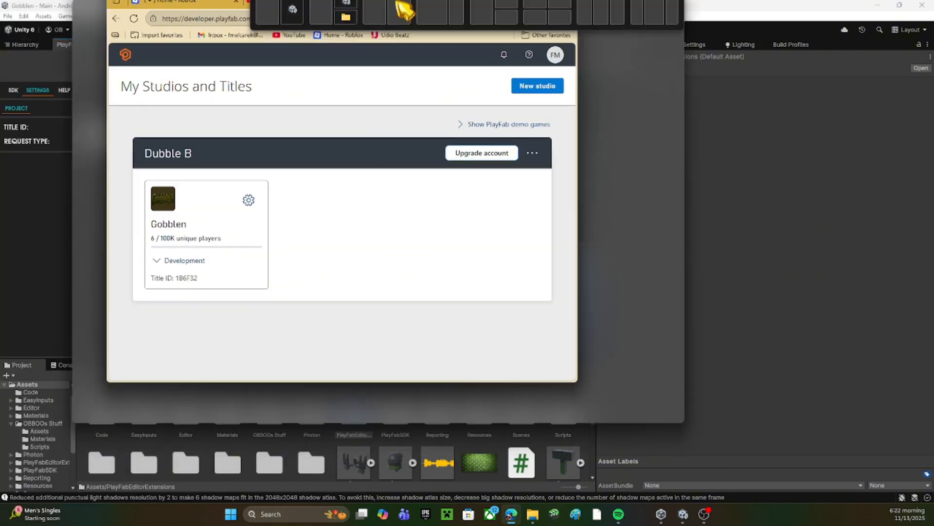
# Maximize the browser on the My Studios and Titles page listing Gobblen
pyautogui.click(169, 224)
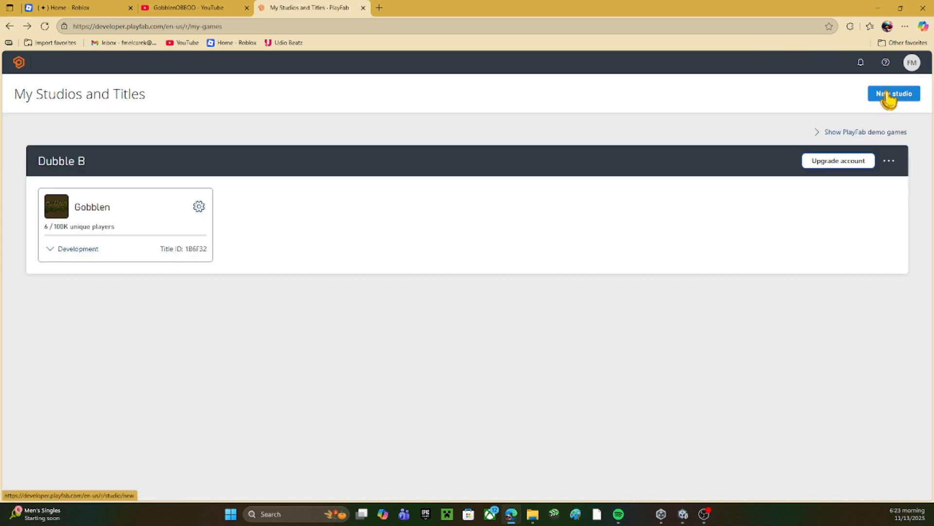
# Cancel the new studio form and select Gobblen's title ID 1B6F32 for copying
pyautogui.click(894, 93)
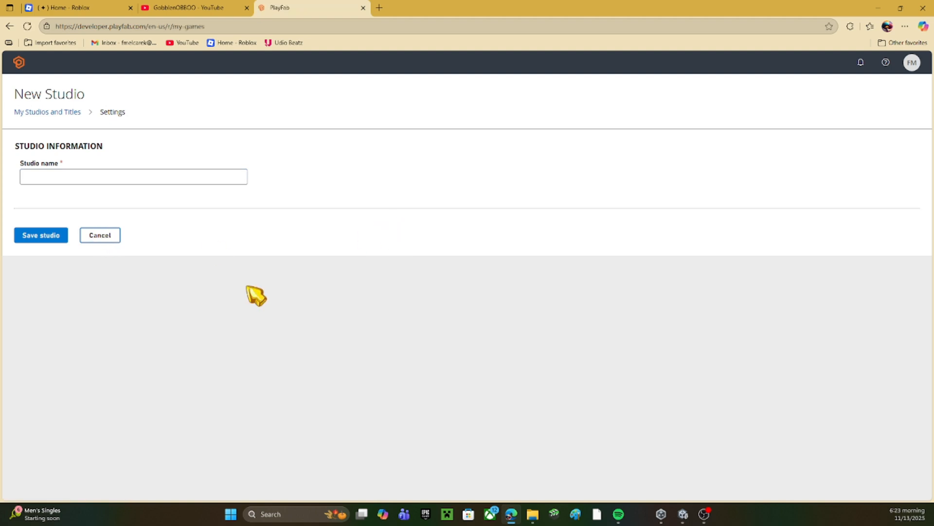
pyautogui.click(99, 234)
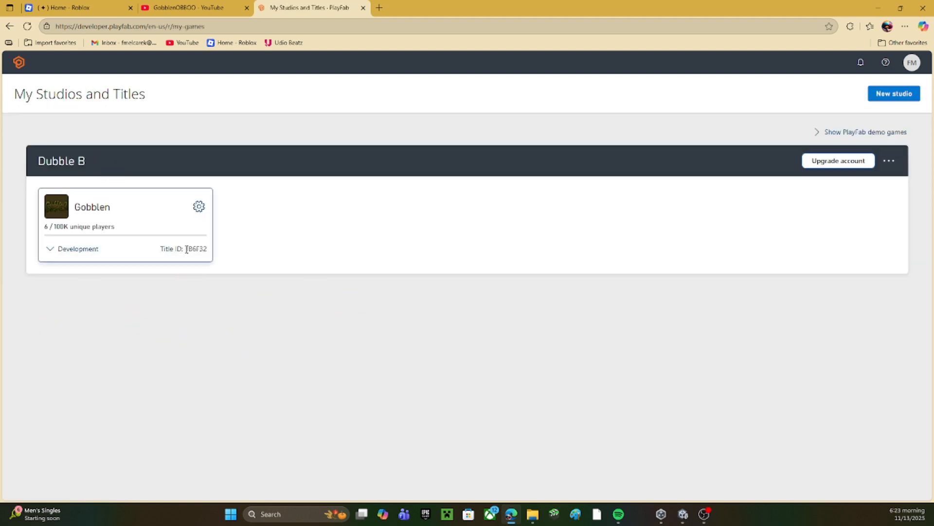
pyautogui.doubleClick(195, 248)
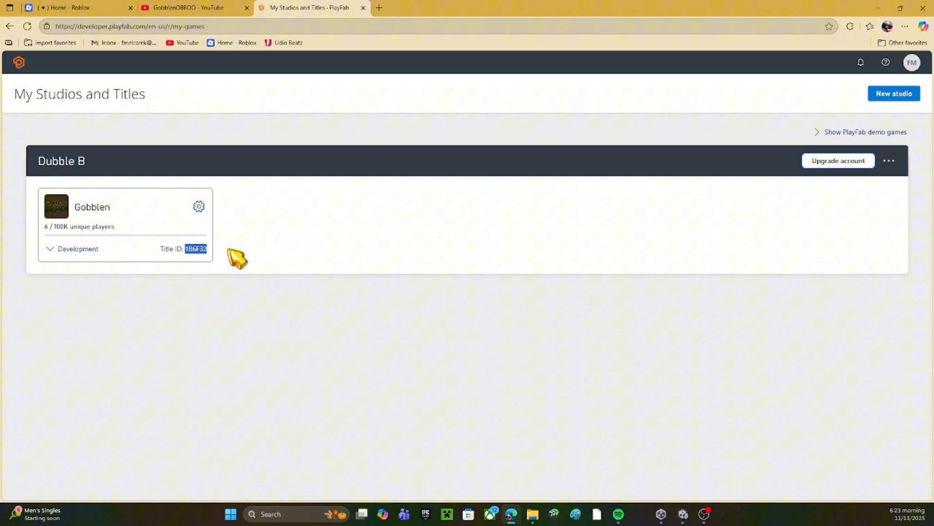
pyautogui.click(690, 514)
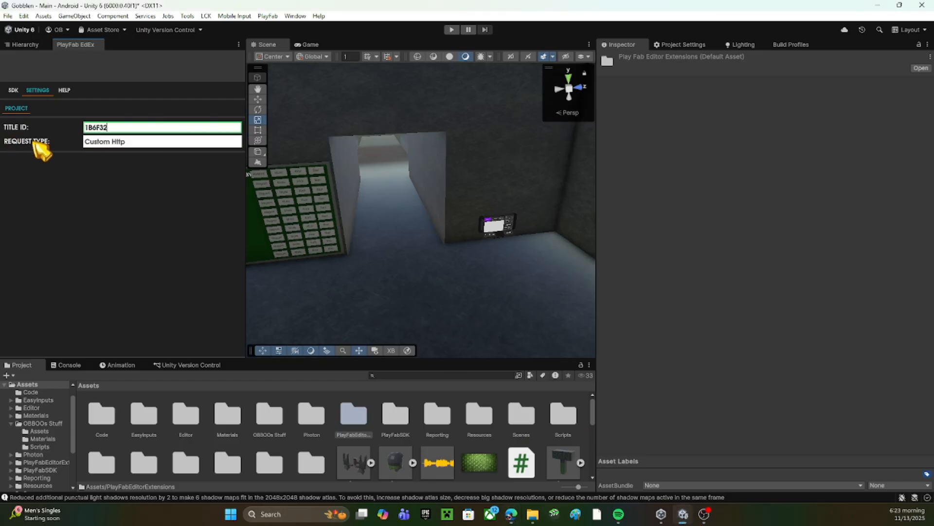
# Set the PlayFab request type to Unity Web Request alongside title ID 1B6F32
pyautogui.click(161, 141)
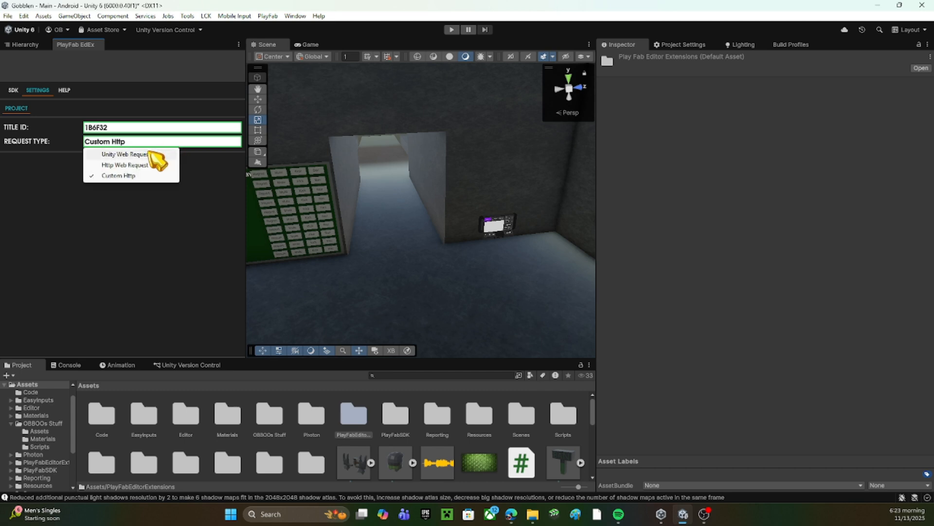
pyautogui.click(123, 155)
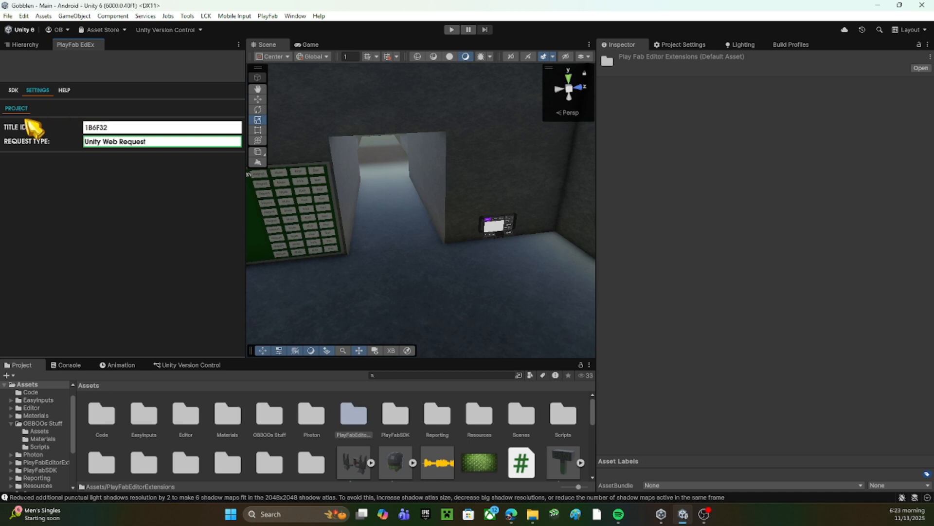
pyautogui.moveTo(532, 516)
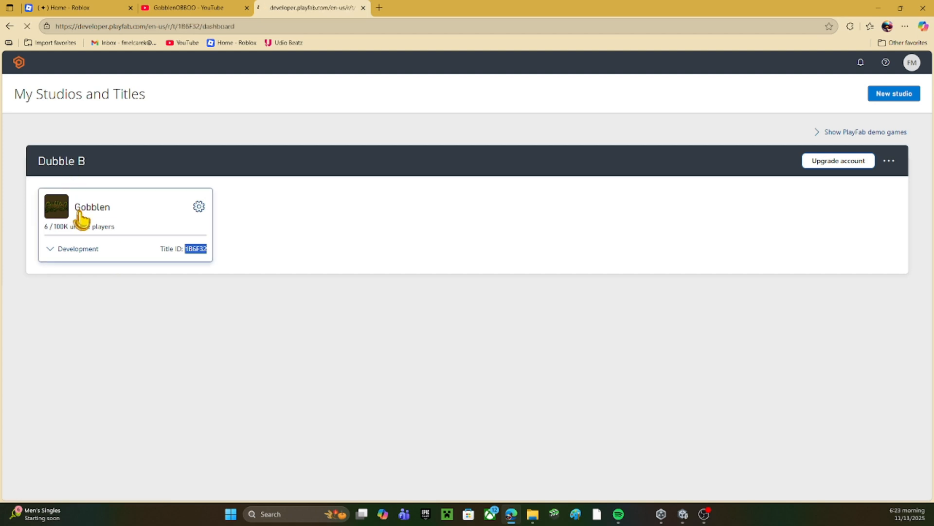
# In Gobblen's API Features, leave player creation via custom ID login allowed
pyautogui.click(199, 206)
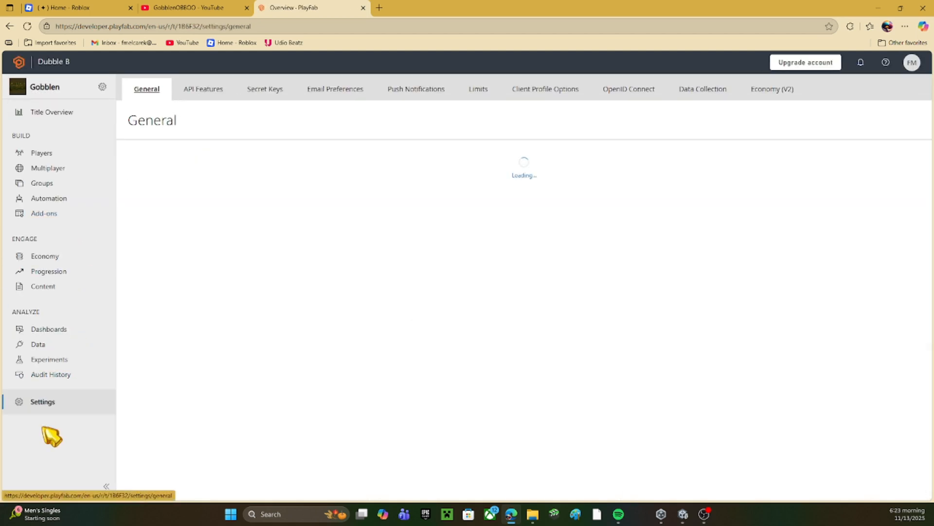
pyautogui.click(202, 88)
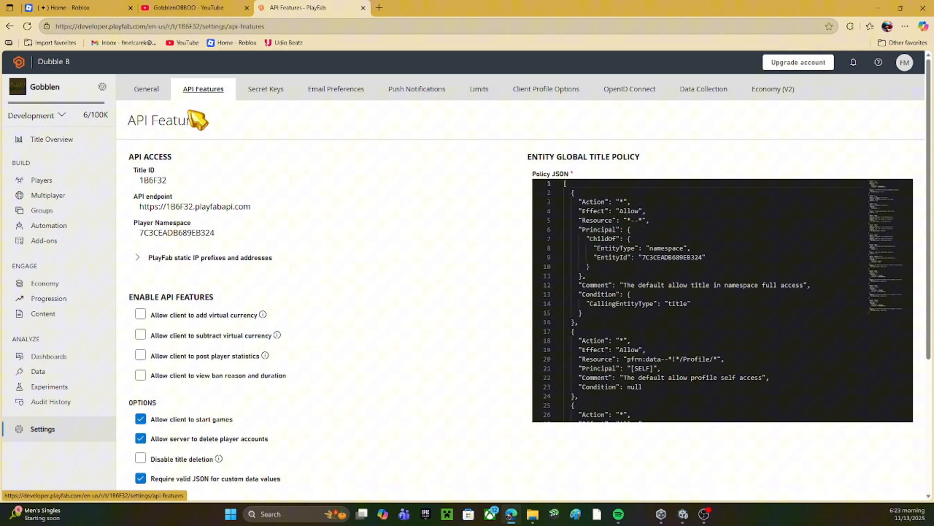
pyautogui.scroll(-3)
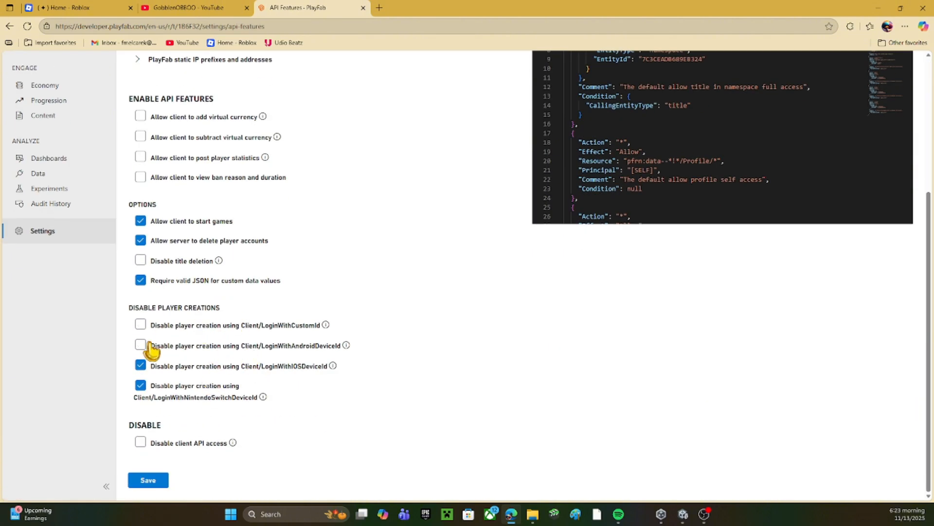
pyautogui.click(140, 325)
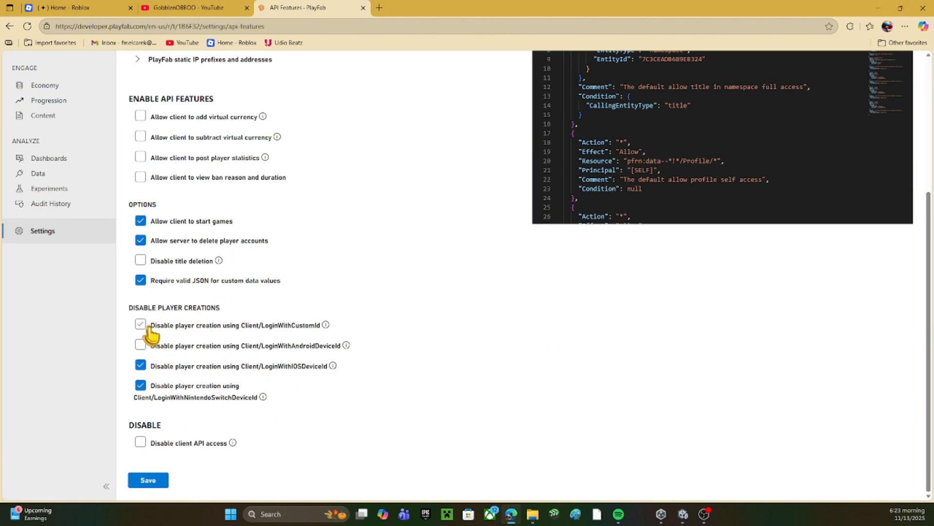
pyautogui.click(140, 324)
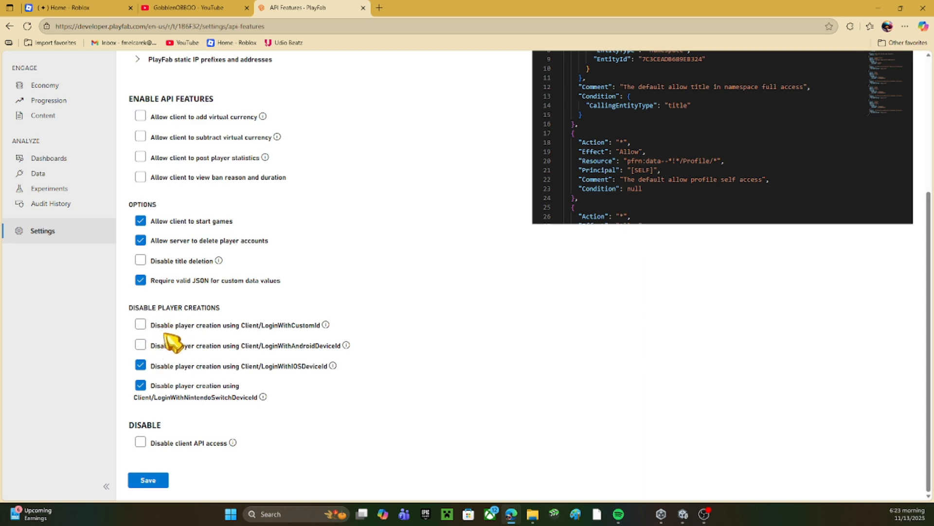
# Review the remaining API Features options and go to the title's Players list
pyautogui.scroll(3)
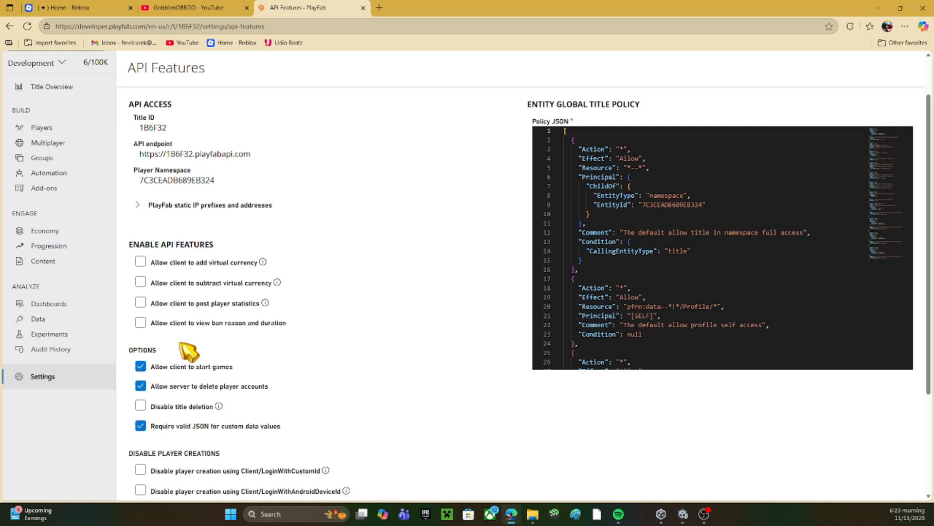
pyautogui.scroll(-3)
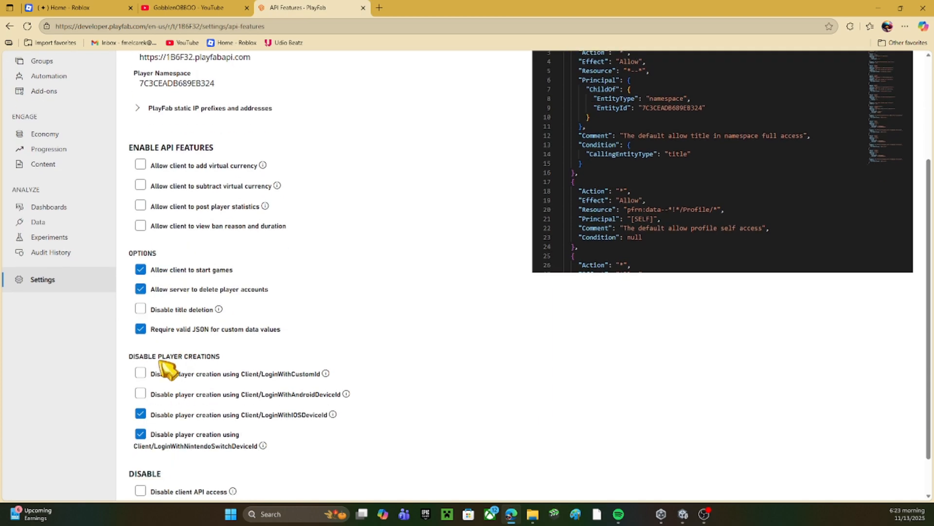
pyautogui.scroll(-3)
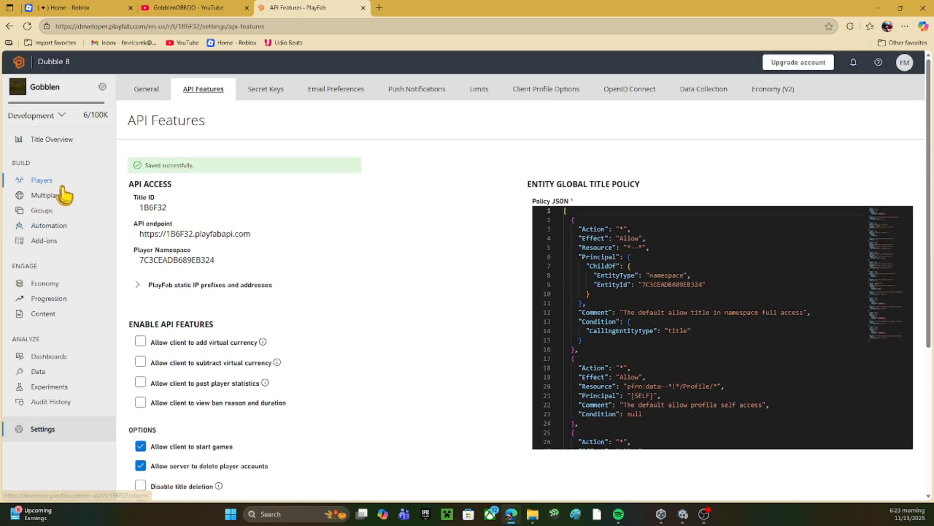
pyautogui.click(40, 180)
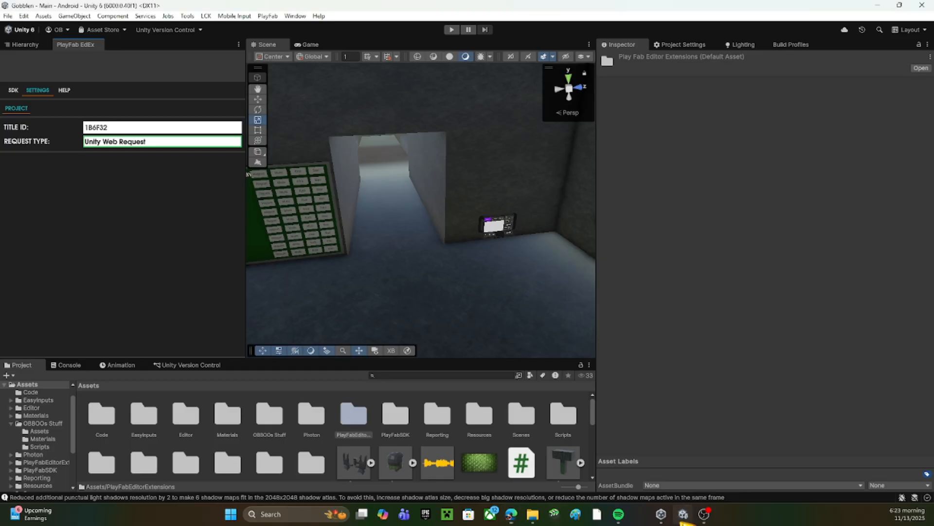
# Inspect the PlayfabManager object under Manager for its manager, fail checker and login scripts
pyautogui.click(12, 90)
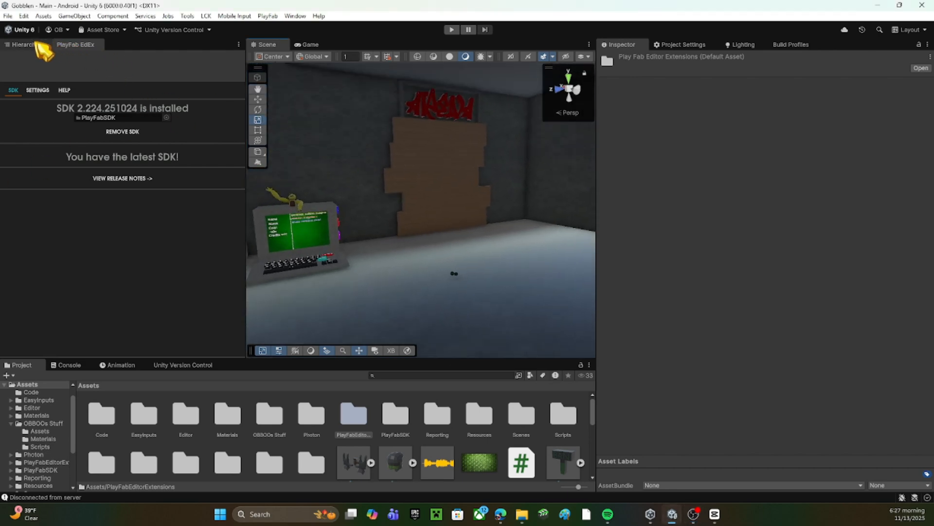
pyautogui.click(21, 44)
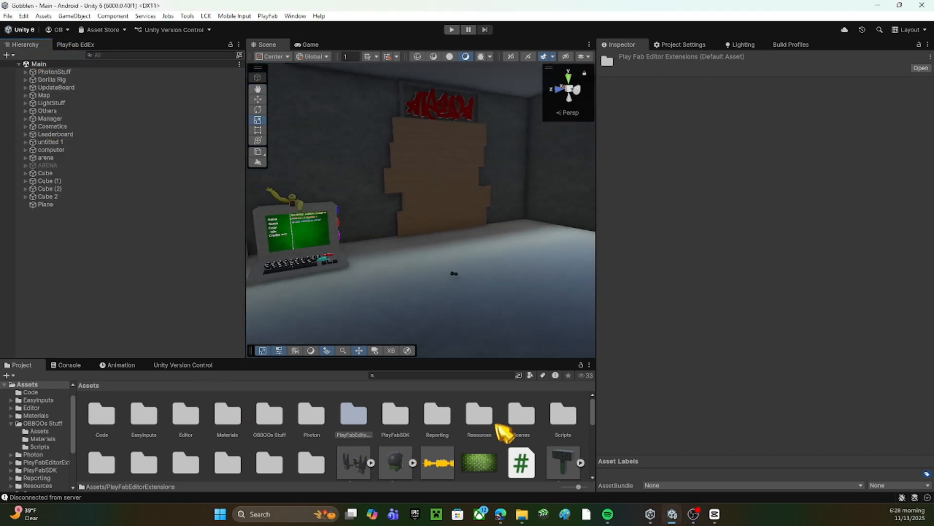
pyautogui.doubleClick(564, 417)
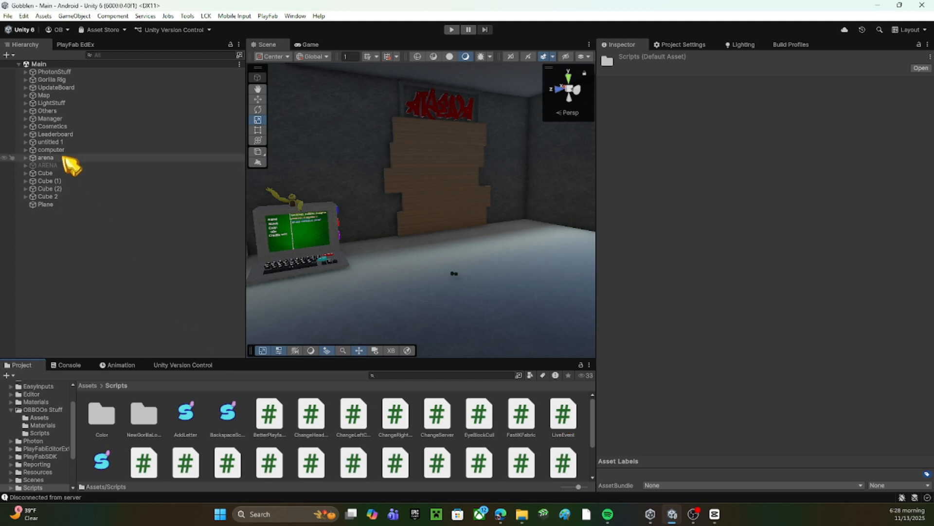
pyautogui.click(25, 117)
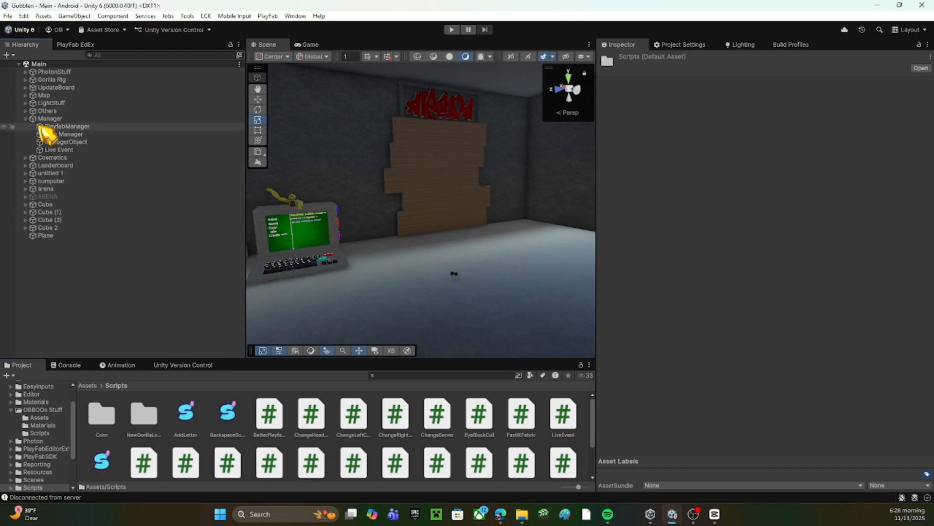
pyautogui.click(68, 126)
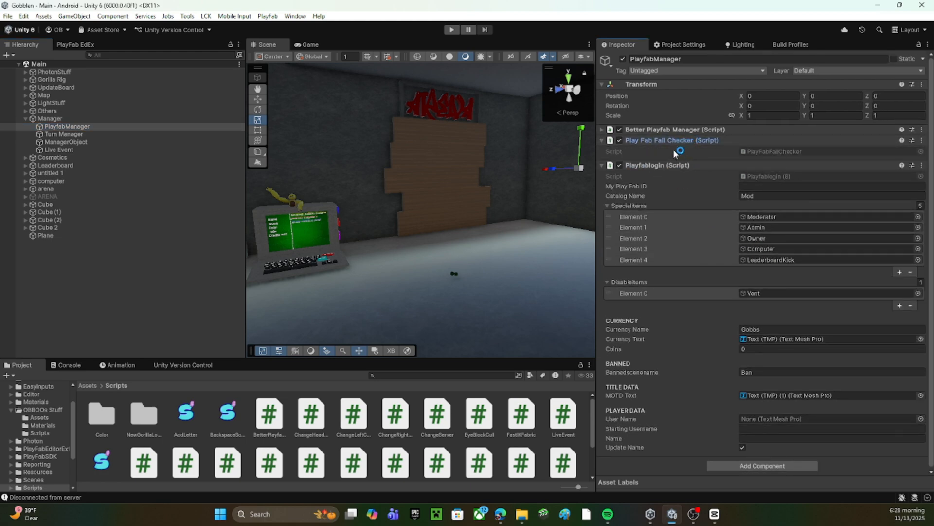
pyautogui.moveTo(673, 143)
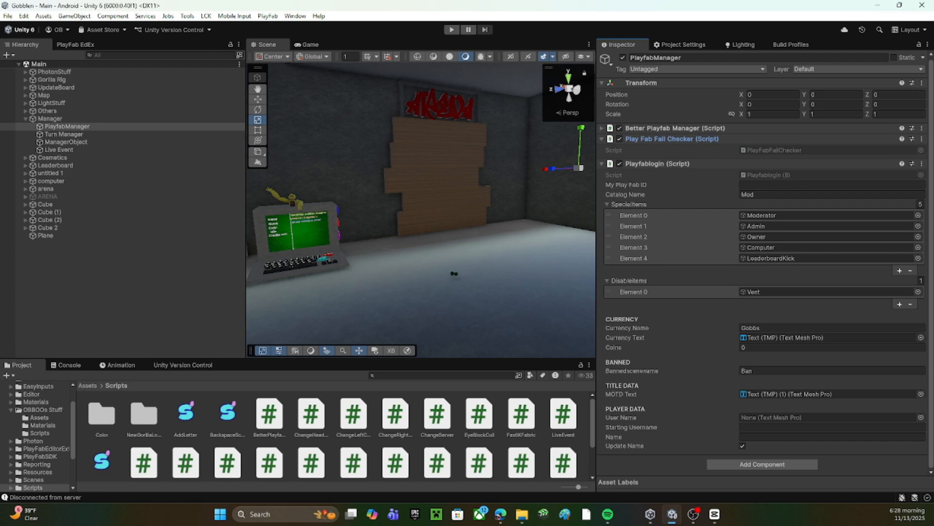
pyautogui.click(76, 44)
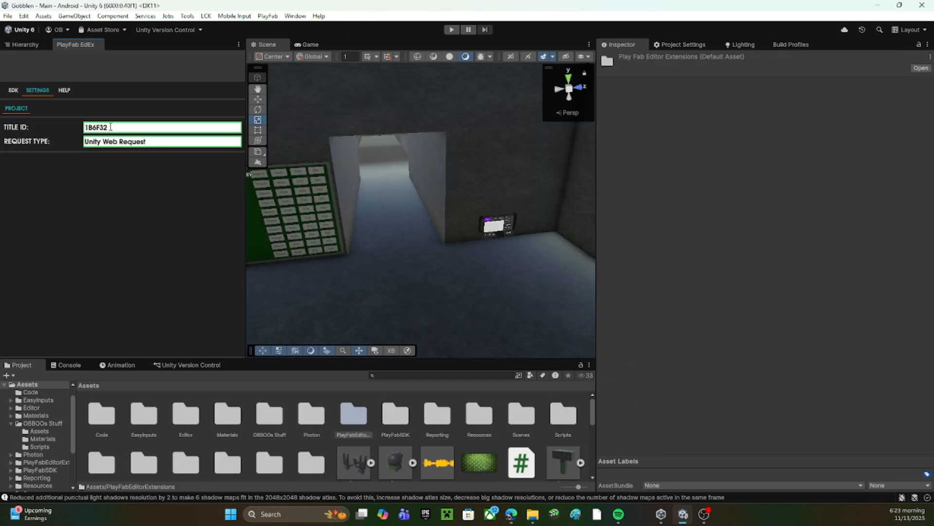
# Play the scene so the PlayFab ID check passes, then stop play mode
pyautogui.click(12, 90)
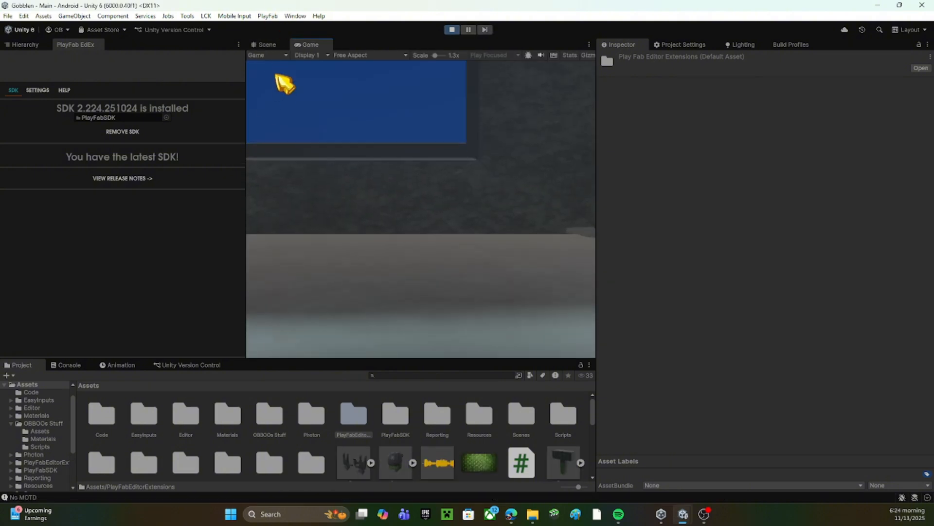
pyautogui.click(266, 44)
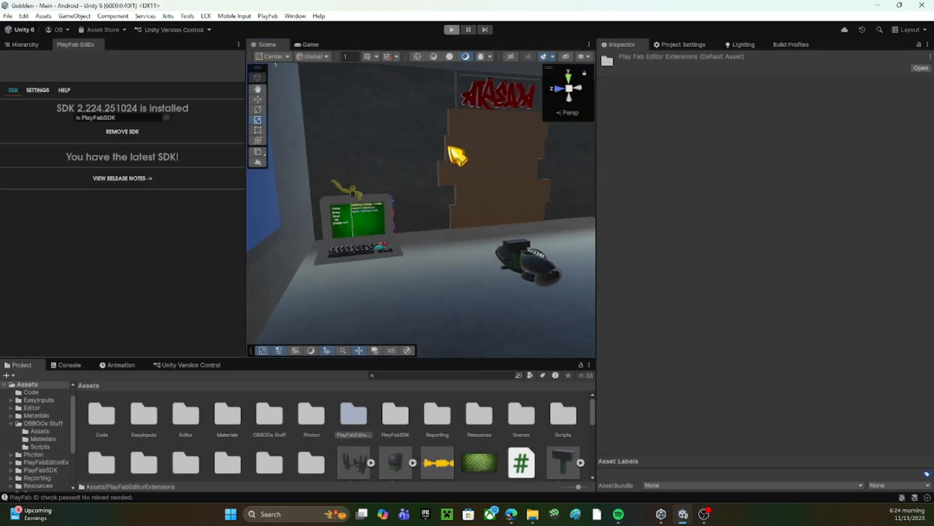
pyautogui.click(310, 7)
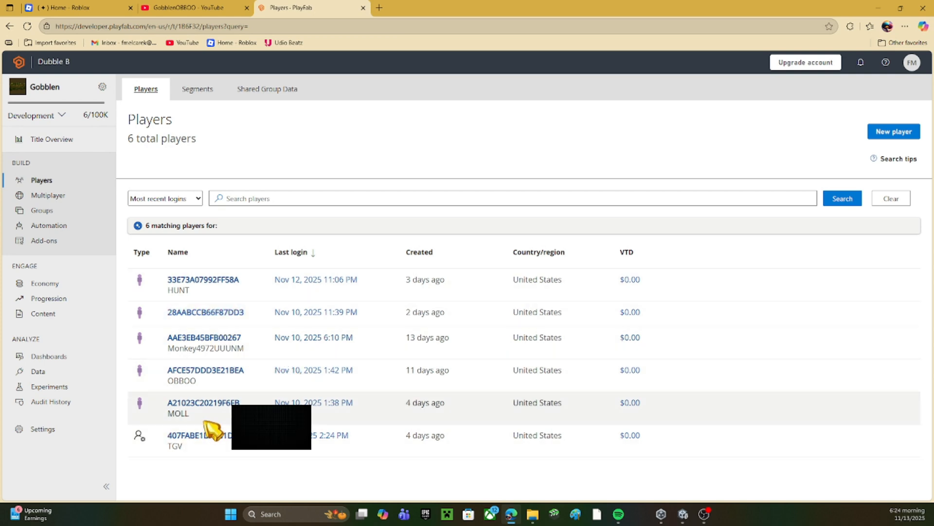
# Check a player's overview shows last login November 13, 2025 11:24 AM, then return to Players
pyautogui.click(204, 337)
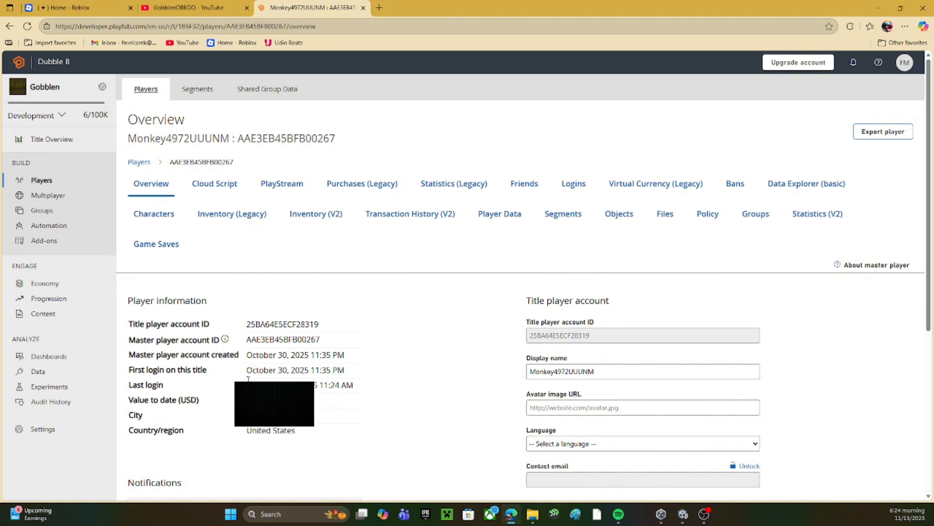
pyautogui.scroll(-3)
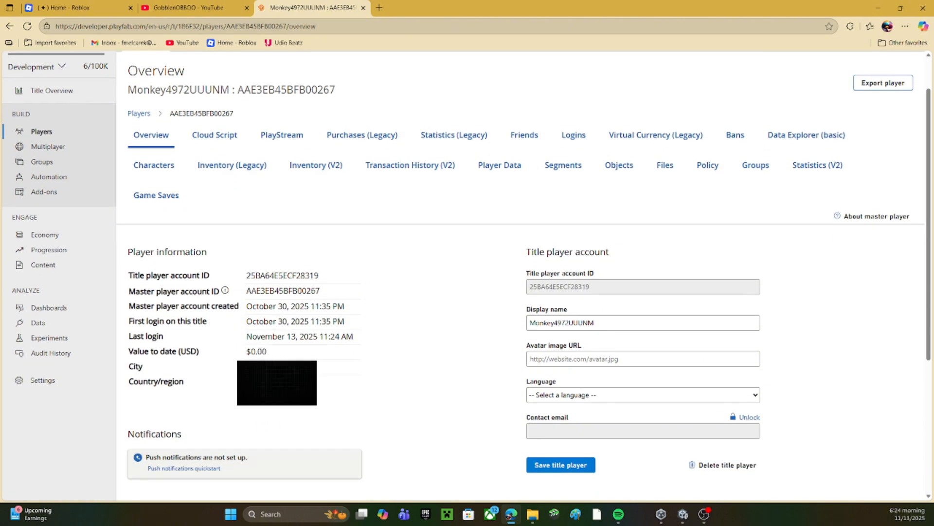
pyautogui.moveTo(253, 345)
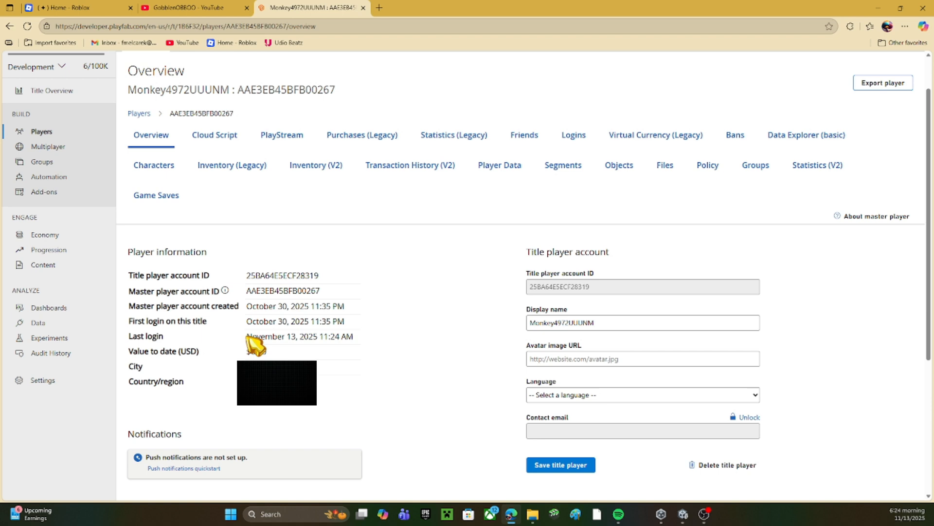
pyautogui.doubleClick(299, 335)
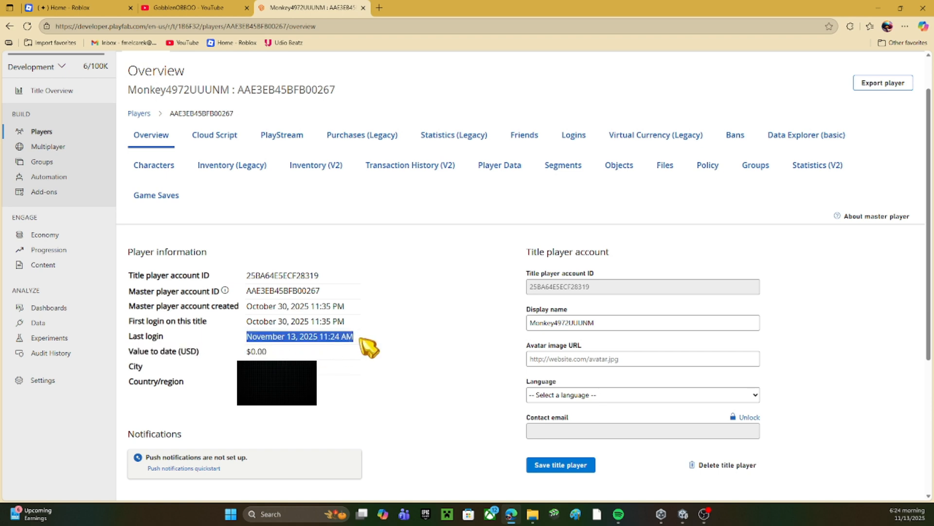
pyautogui.moveTo(923, 394)
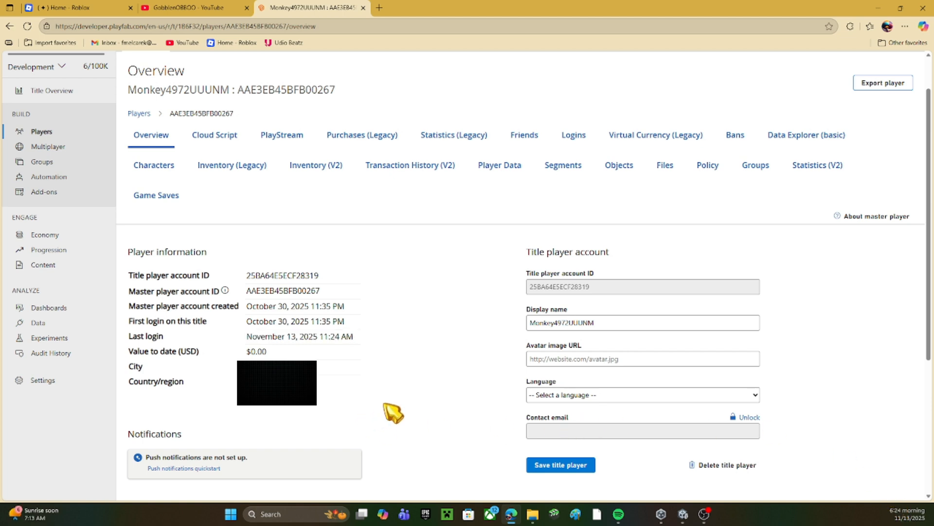
pyautogui.moveTo(53, 132)
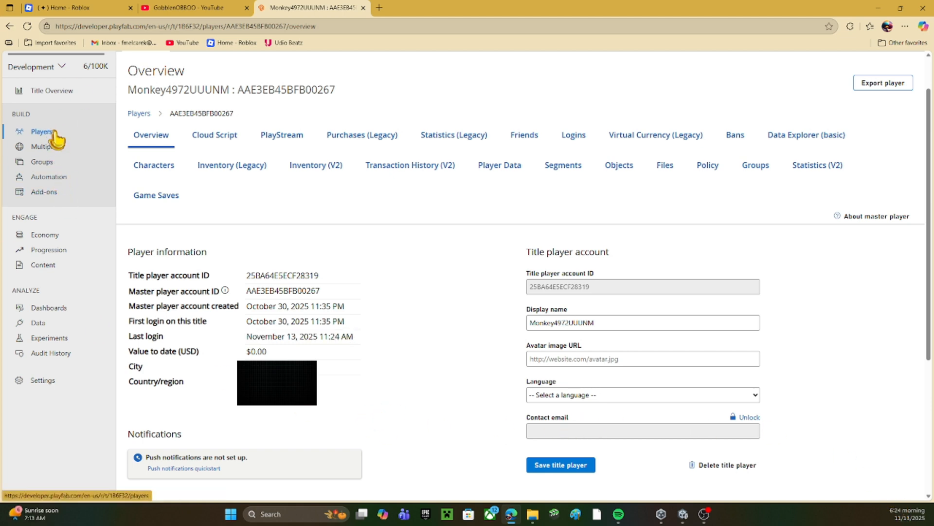
pyautogui.click(41, 131)
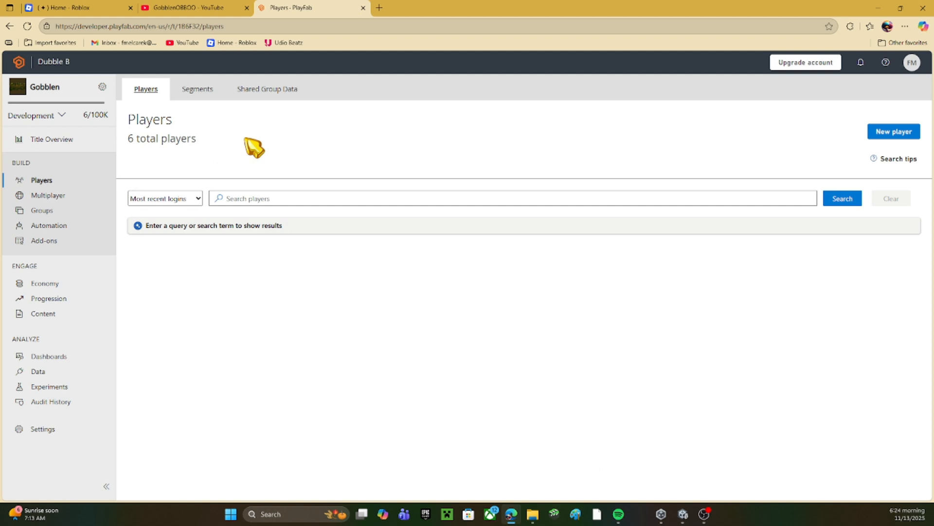
pyautogui.moveTo(269, 181)
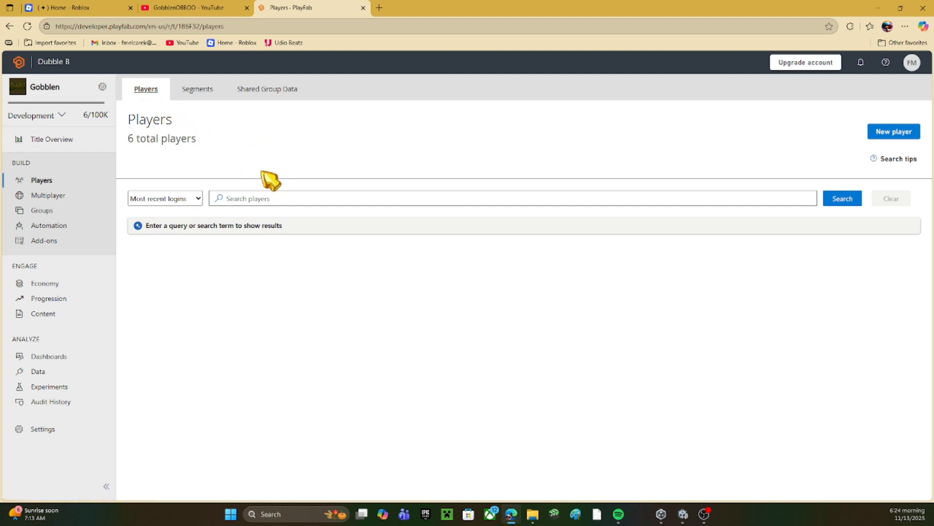
pyautogui.moveTo(624, 163)
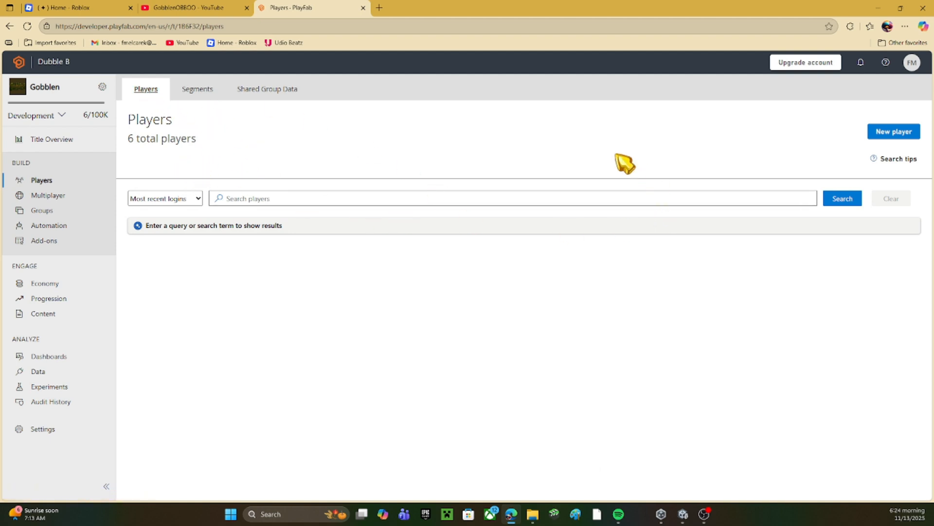